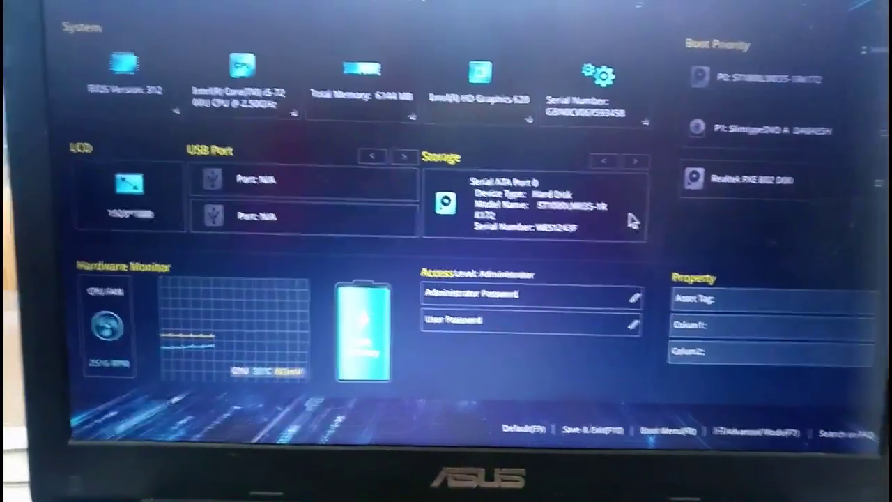
Step: Cycle through the detected drives using the EZ Mode Storage arrows
left_click(640, 184)
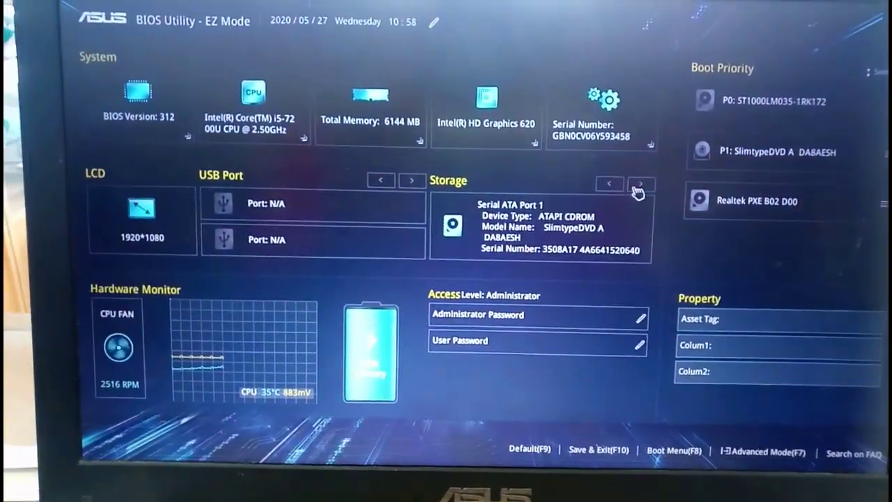
left_click(639, 185)
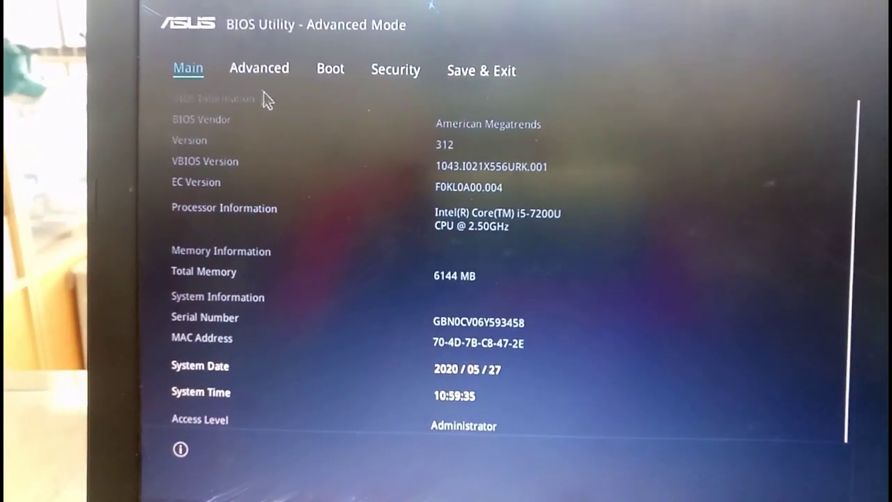
Step: Browse the Advanced tab entries down to USB and Graphics Configuration
left_click(259, 67)
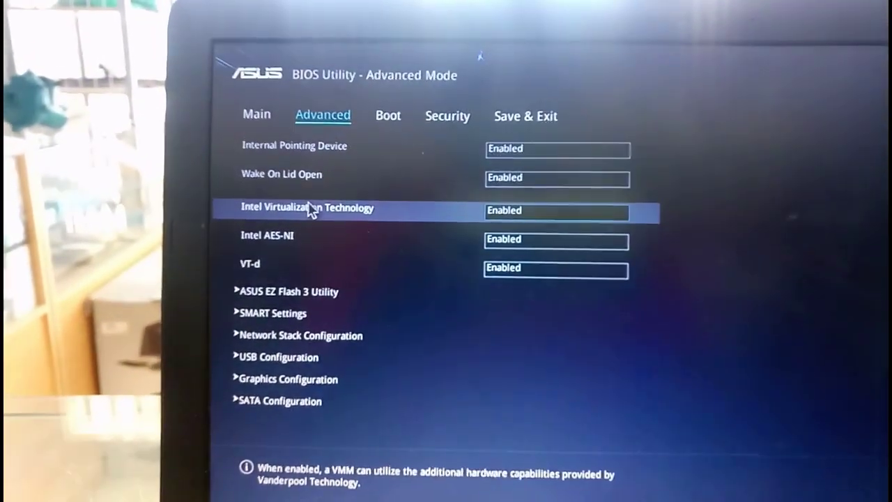
key("Down")
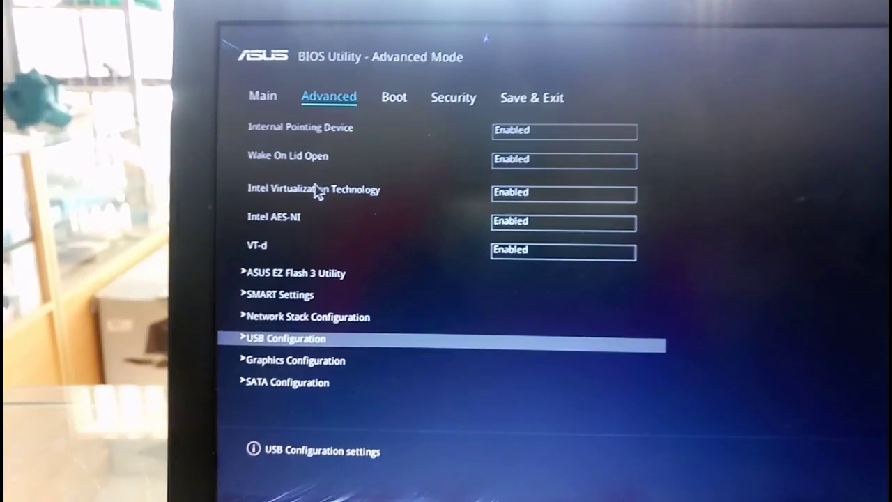
key("Down")
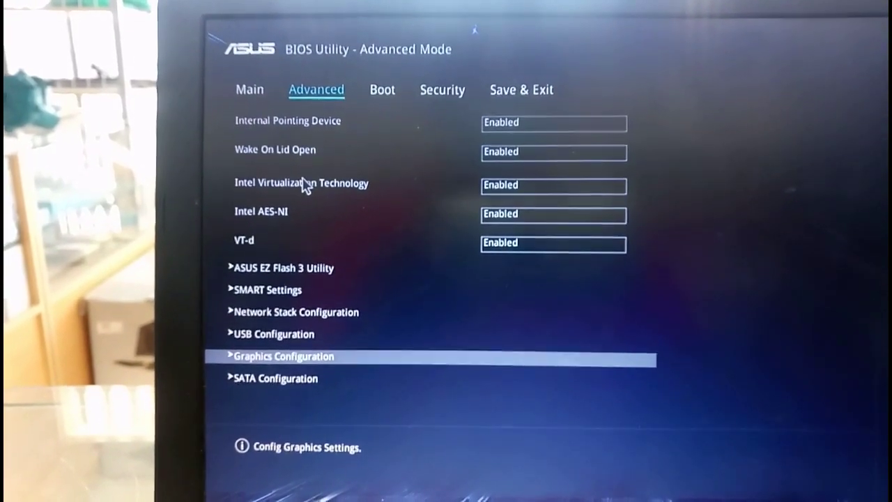
key("Down")
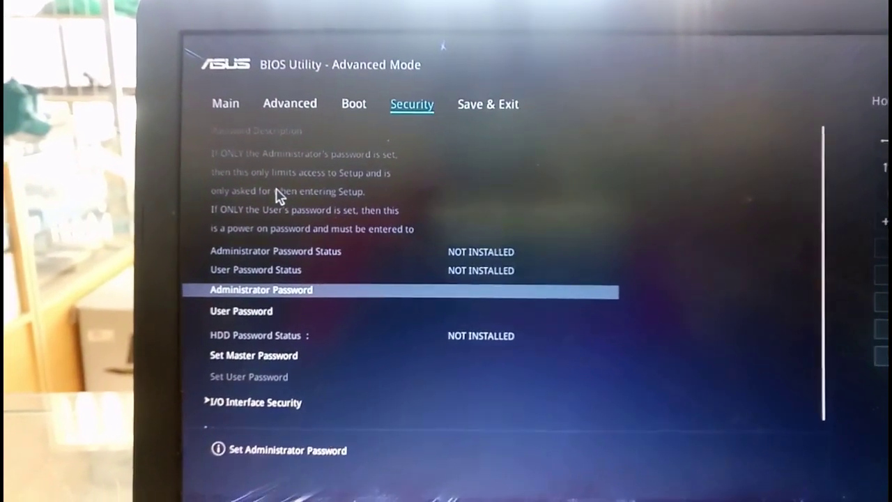
Step: Look over the Save & Exit options, revisit Security, then view the Boot page
left_click(488, 104)
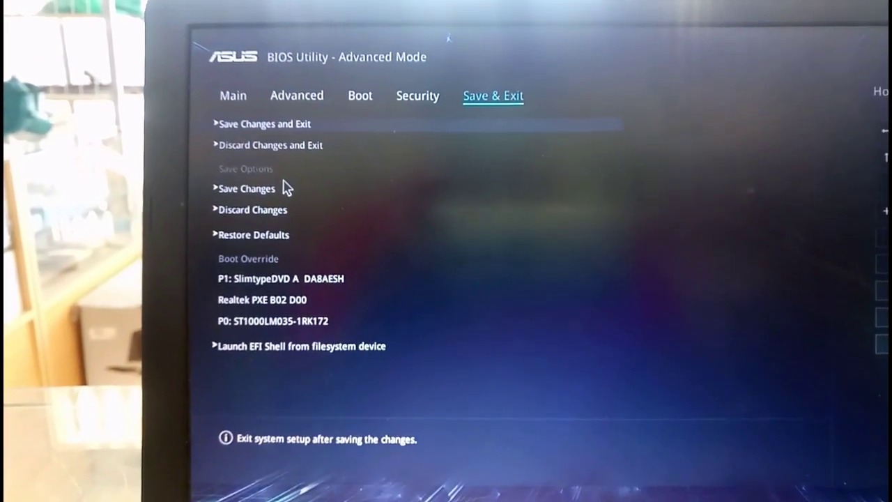
left_click(417, 96)
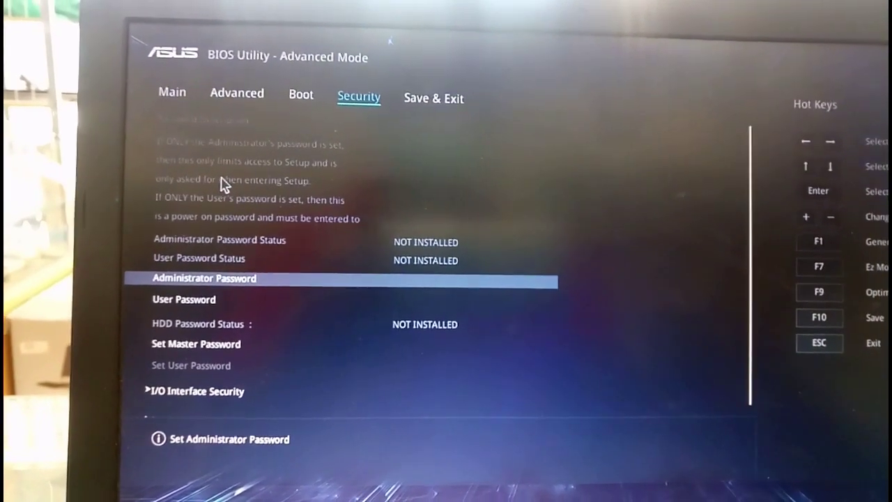
left_click(433, 98)
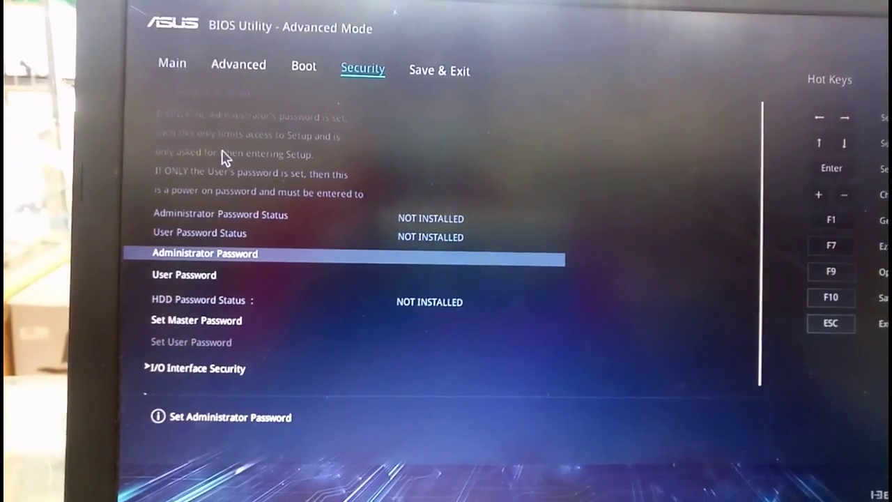
left_click(302, 67)
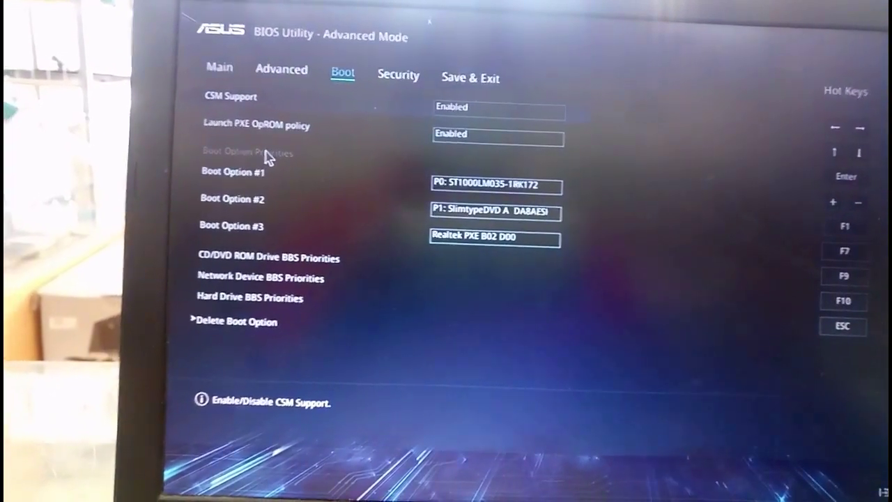
Step: Recheck the Main and Security pages, then set CSM Support to Disabled
left_click(281, 72)
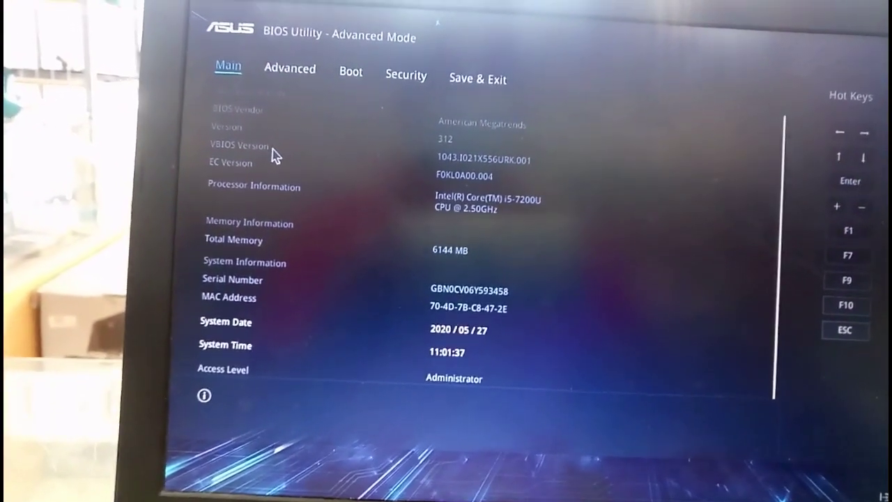
left_click(405, 76)
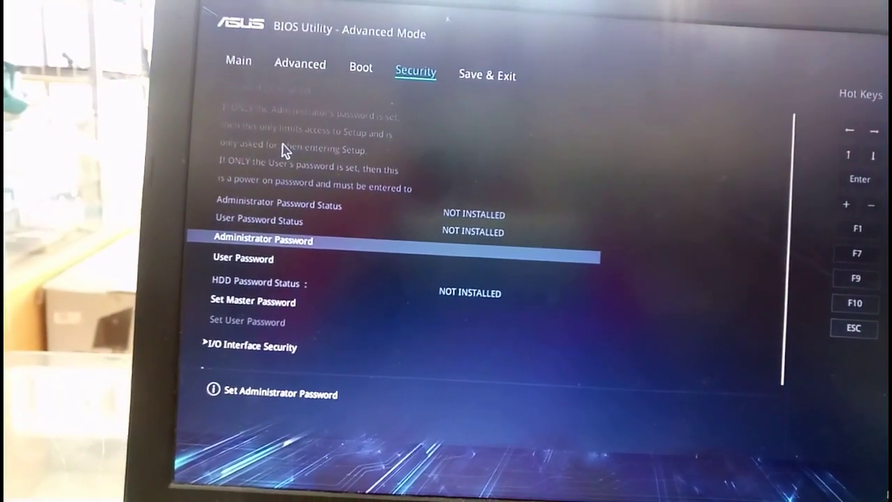
left_click(359, 68)
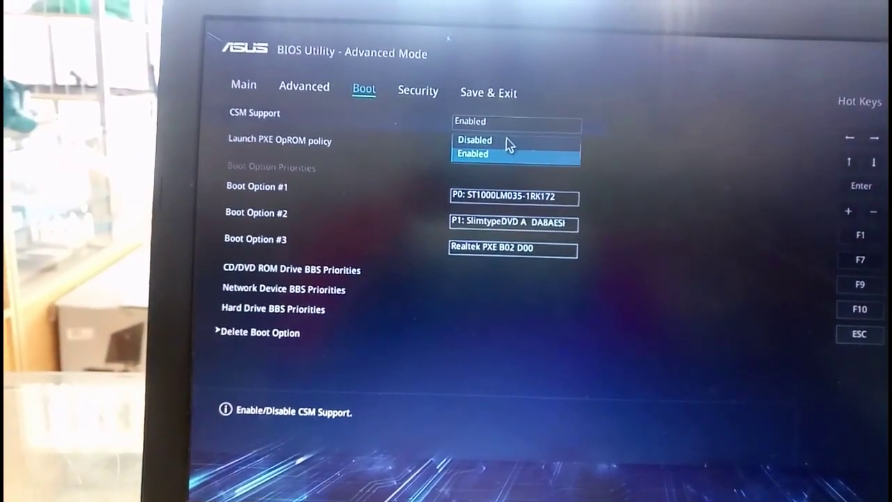
left_click(474, 140)
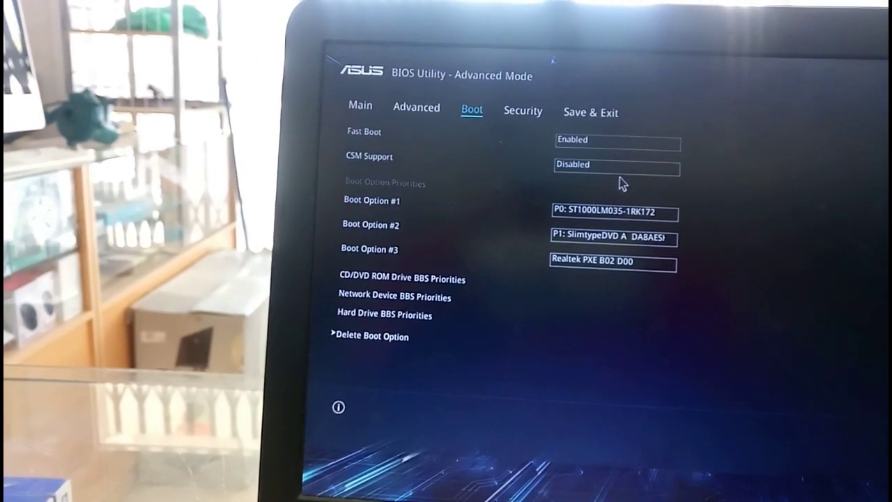
Step: Set CSM Support to Enabled and return to the Security page
left_click(617, 165)
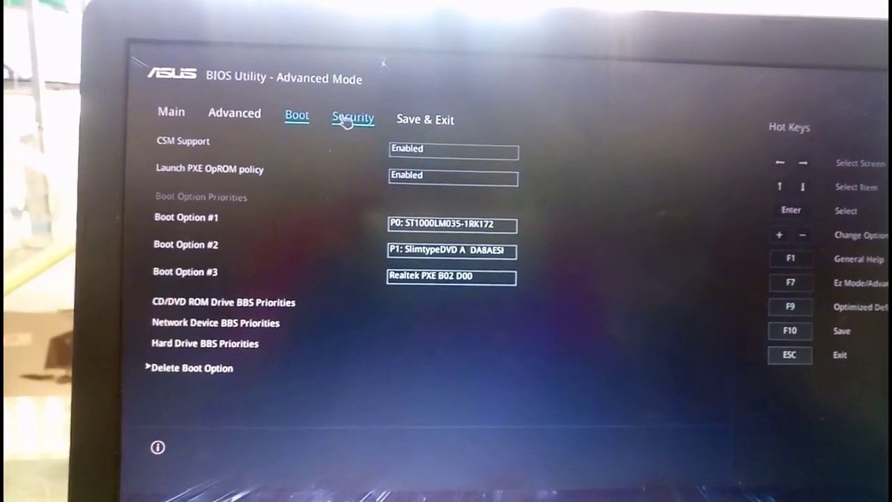
left_click(352, 118)
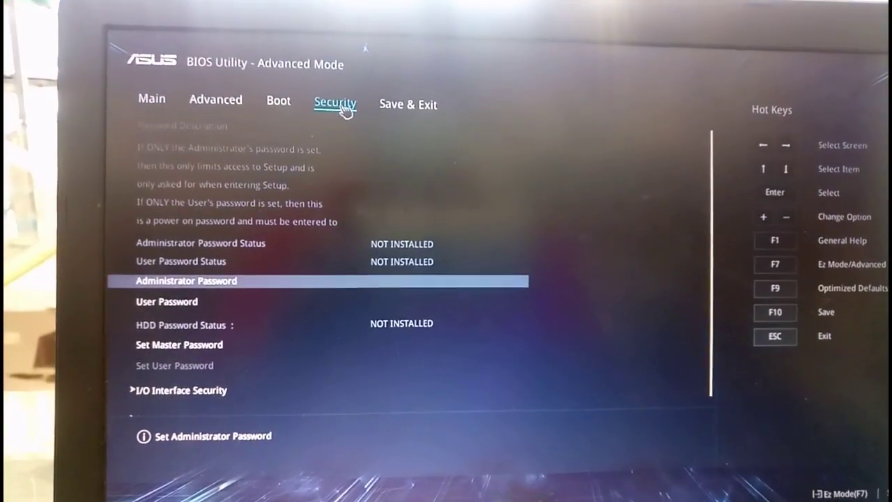